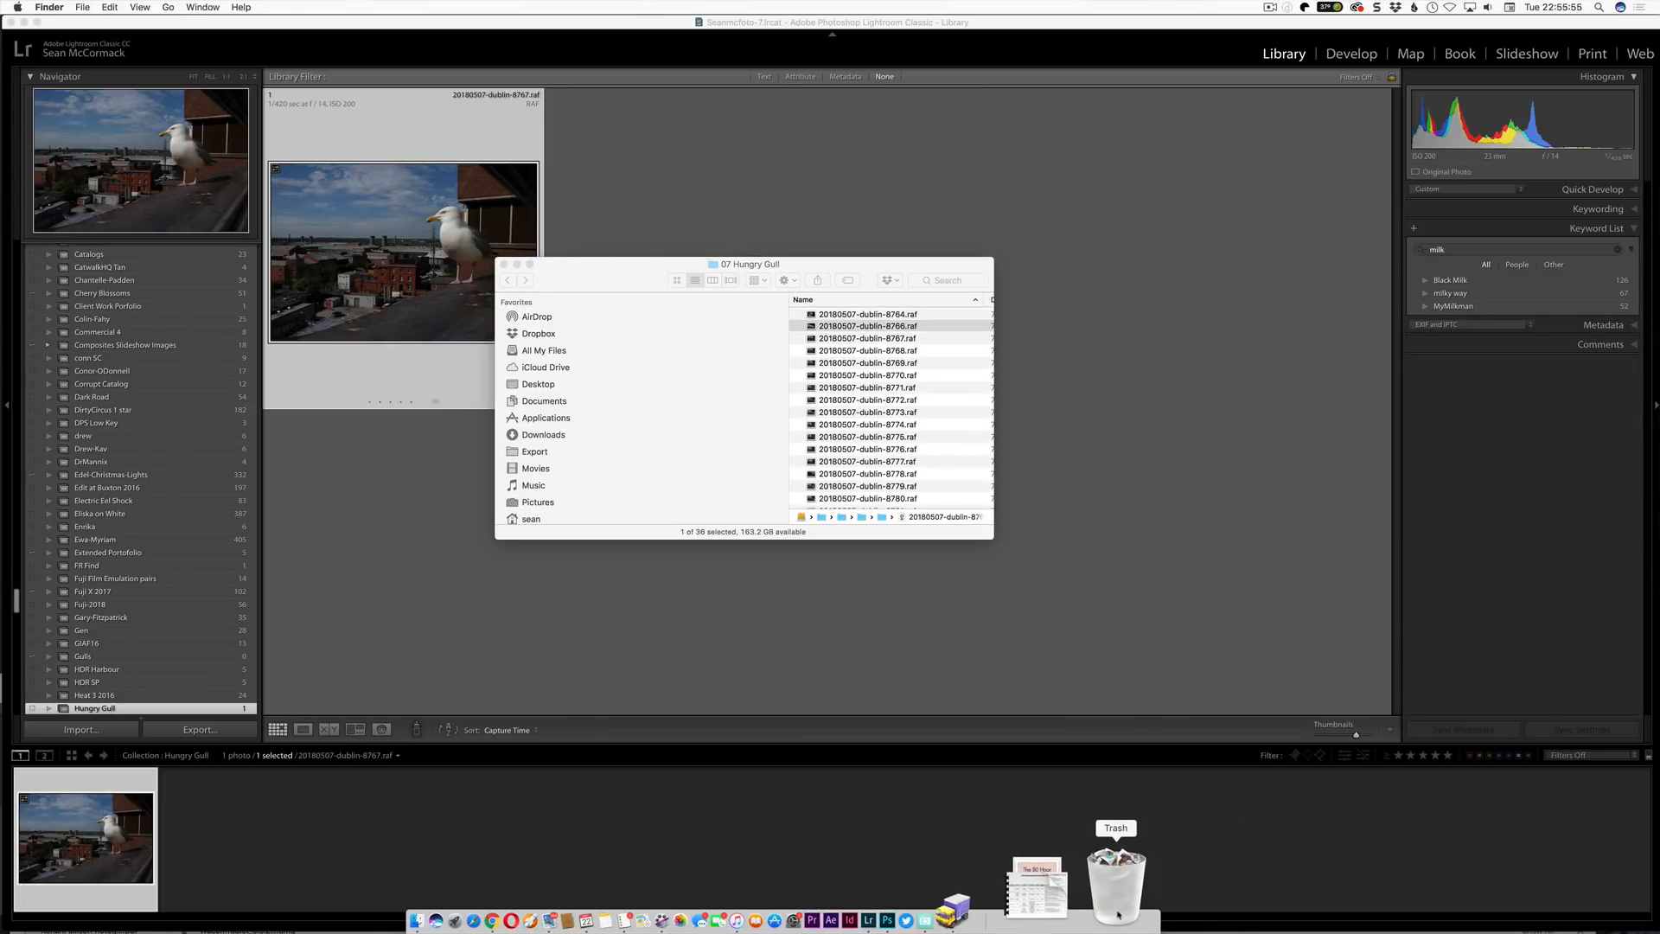
Close the Finder window for the 07 Hungry Gull folder of RAF files
left_click(1115, 878)
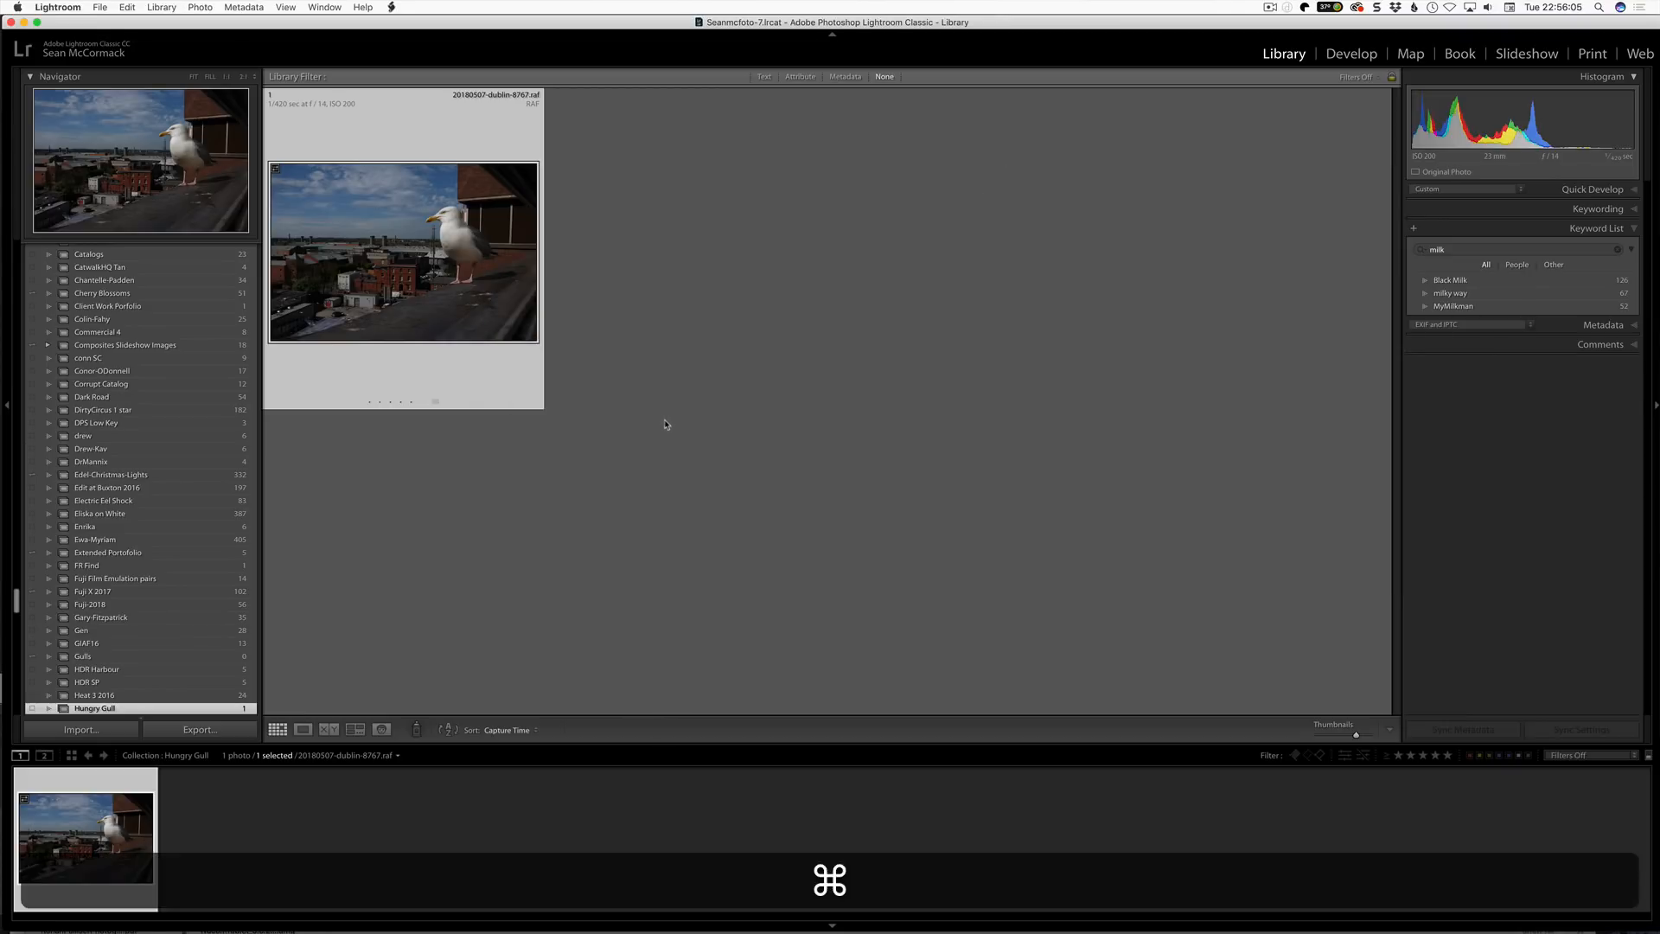
key("cmd+z")
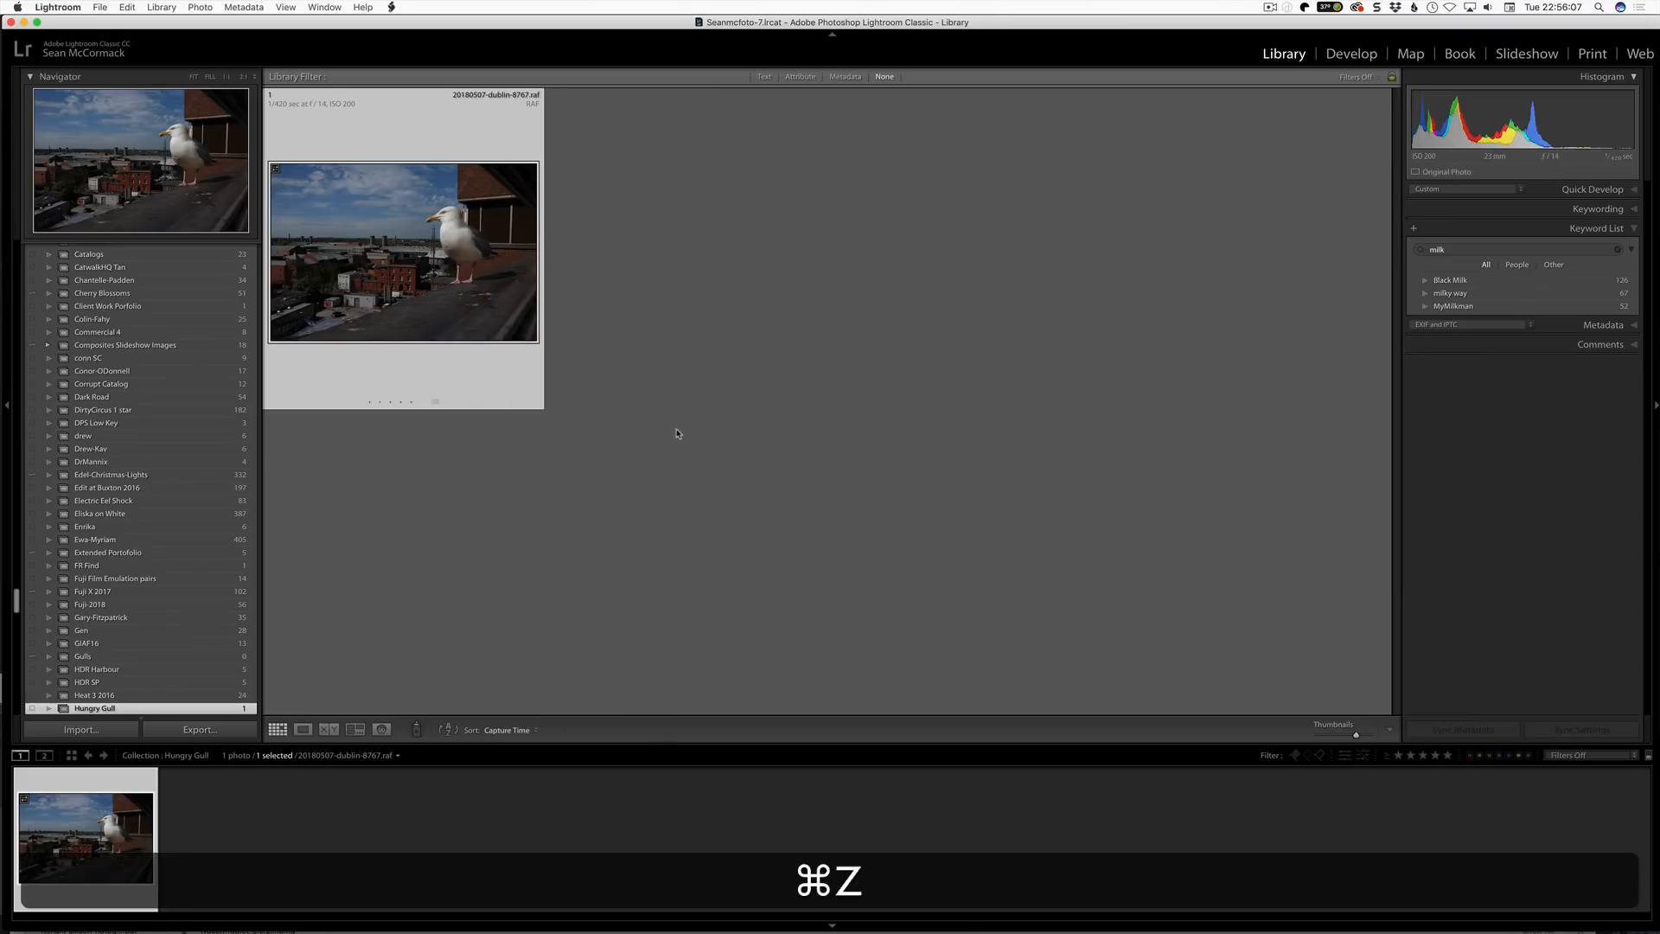
key("cmd+z")
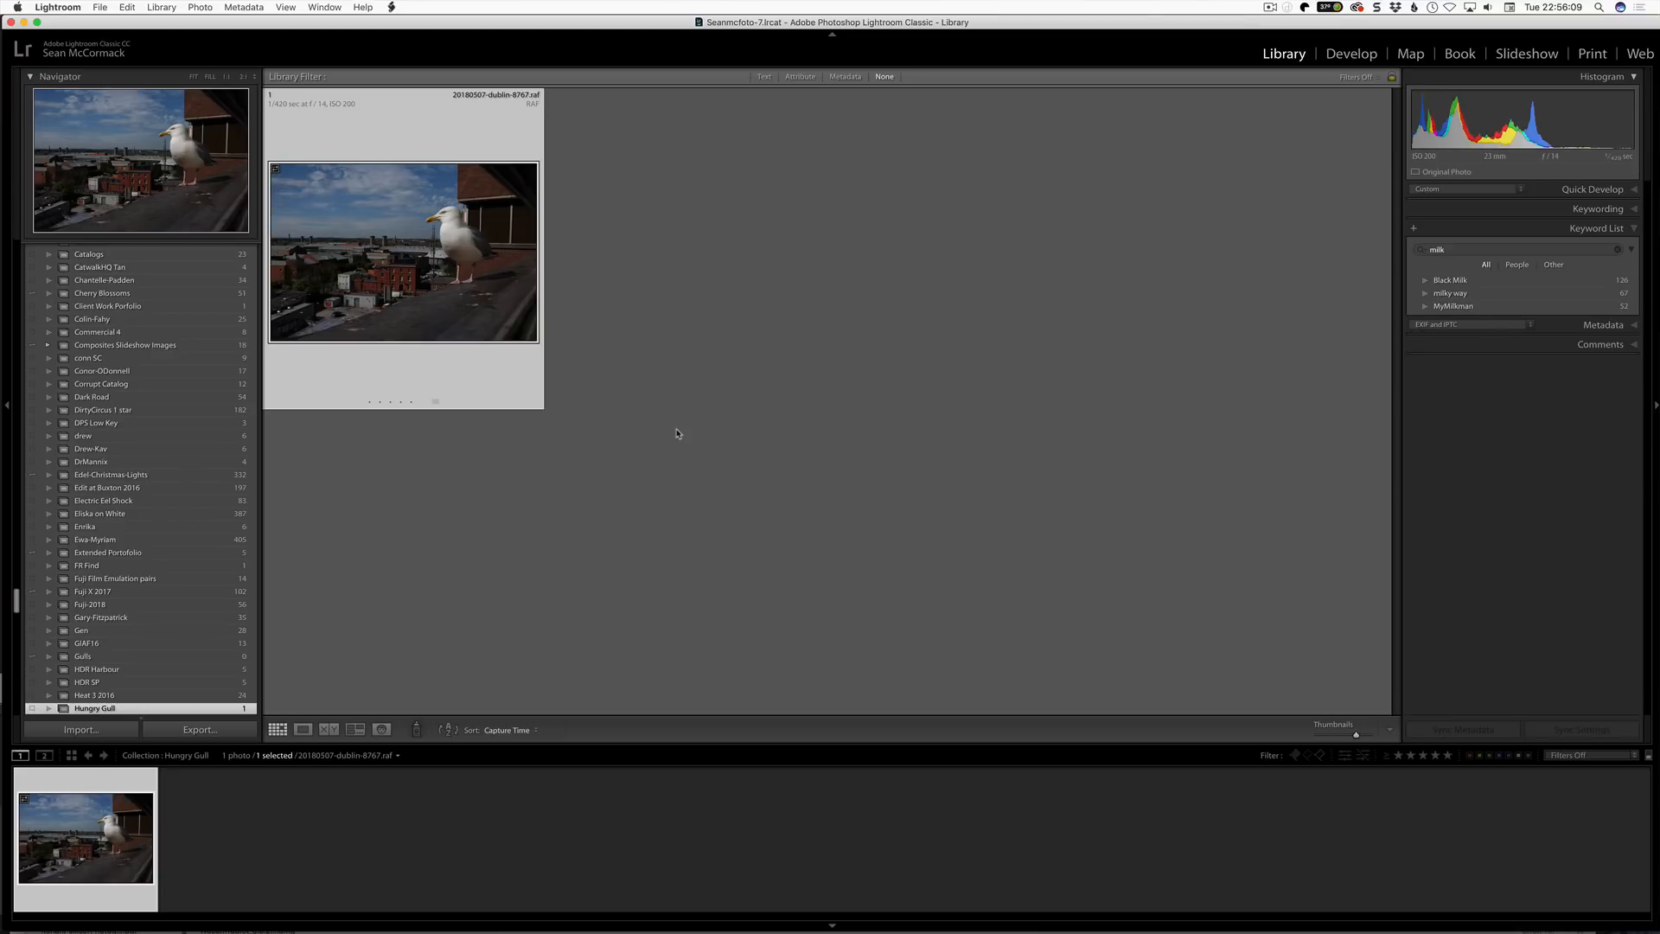